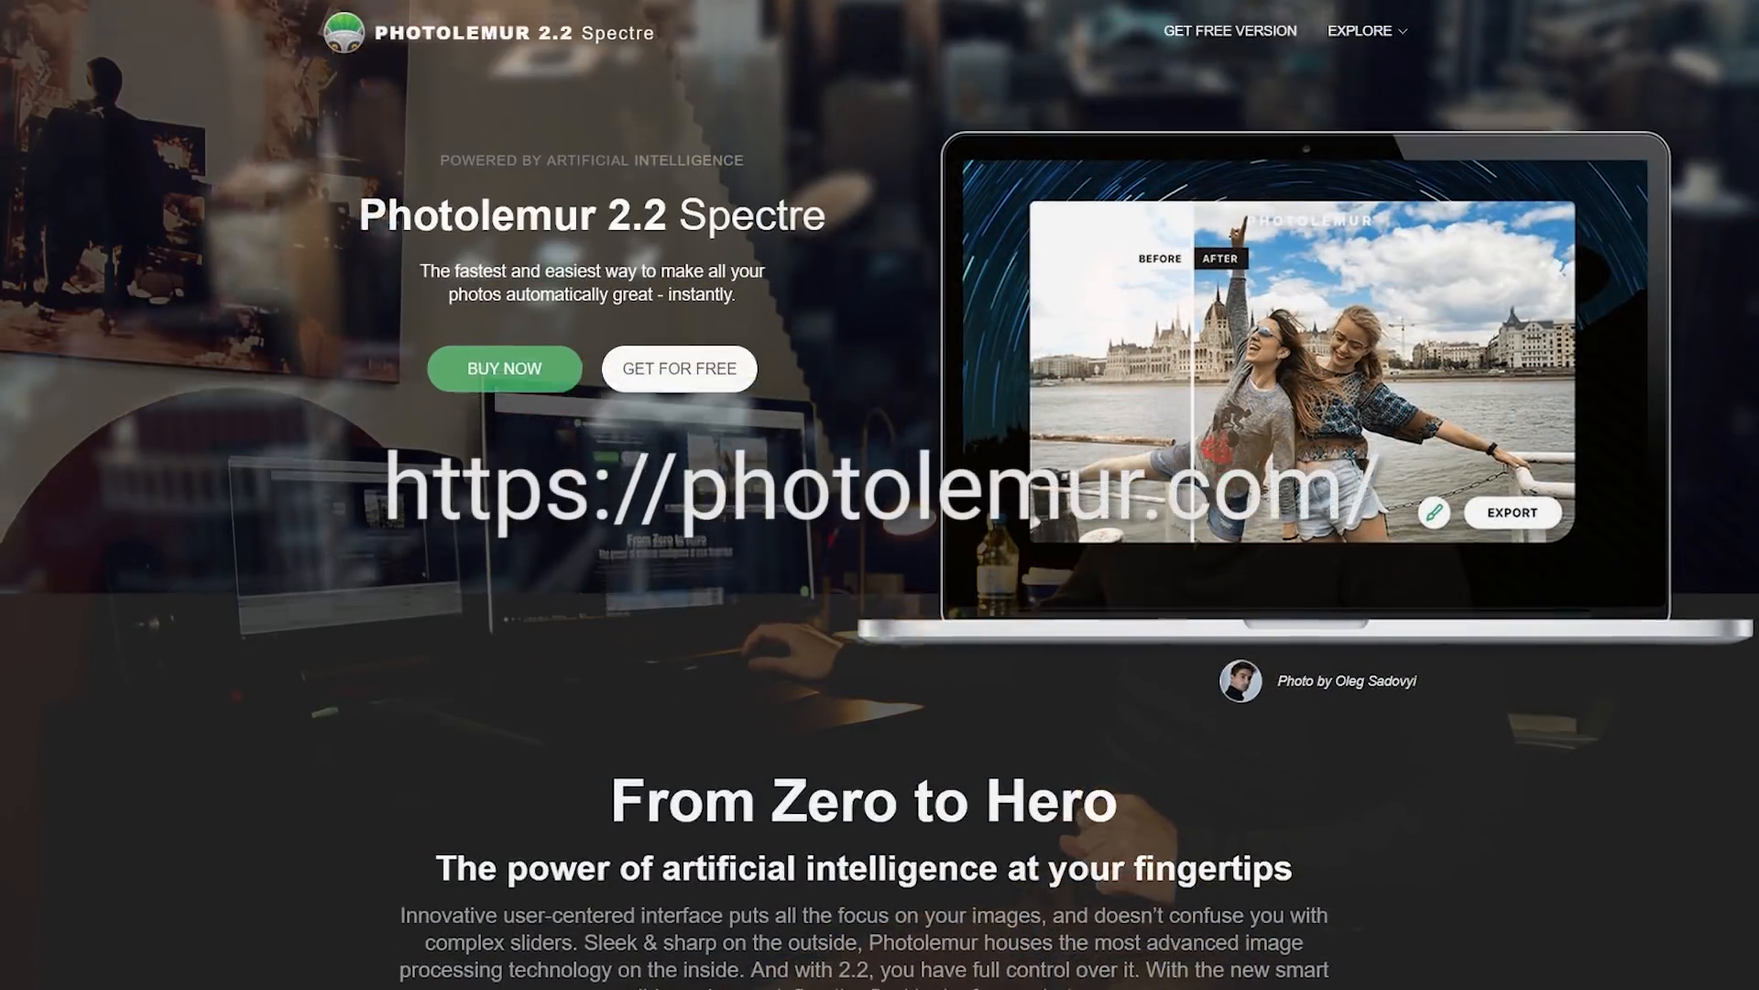
scroll(down, 3)
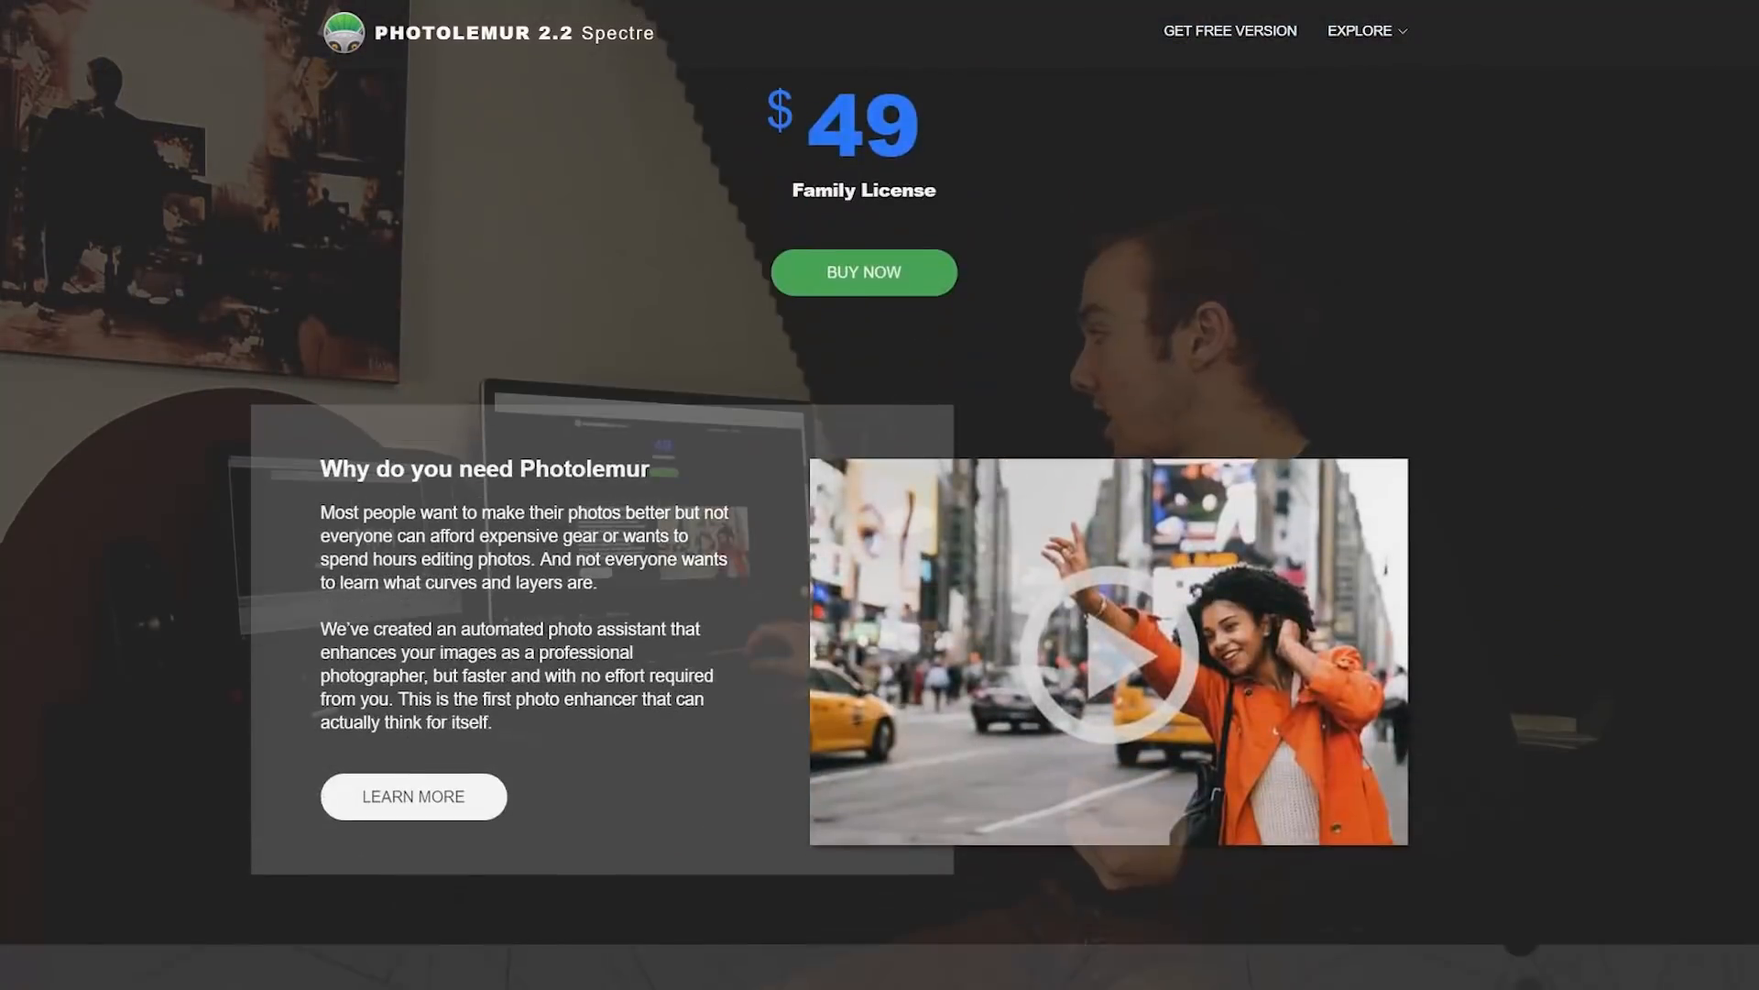
scroll(up, 3)
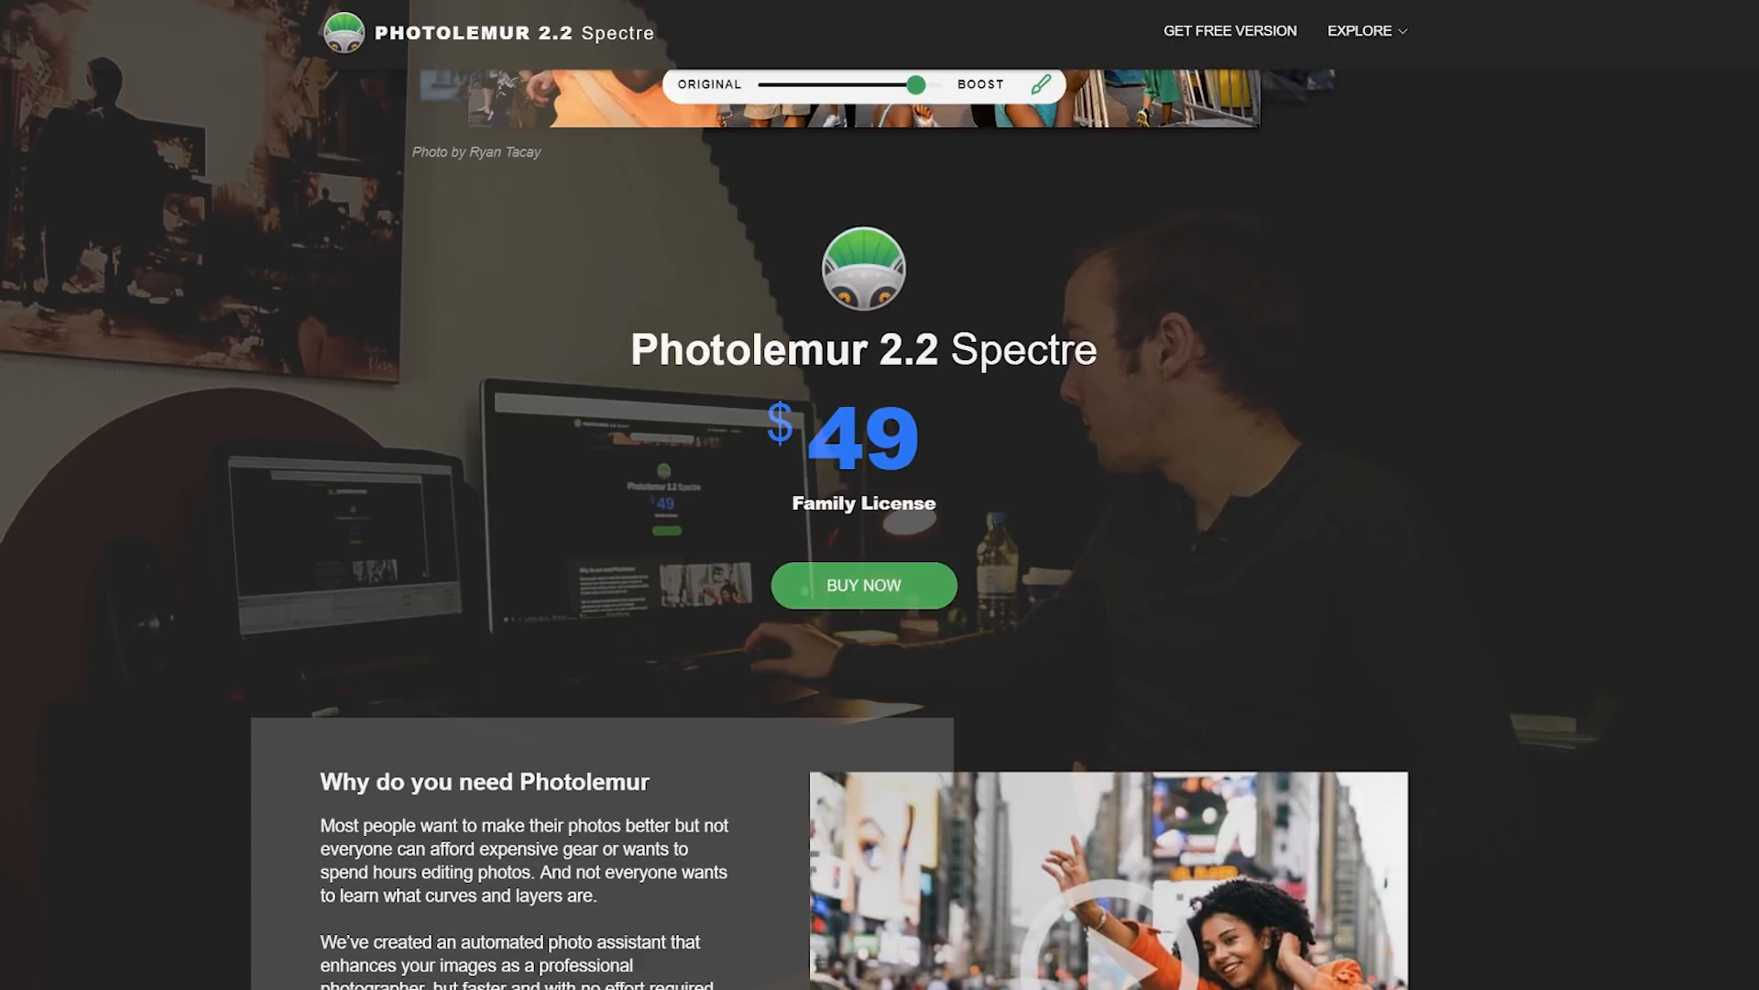
scroll(down, 3)
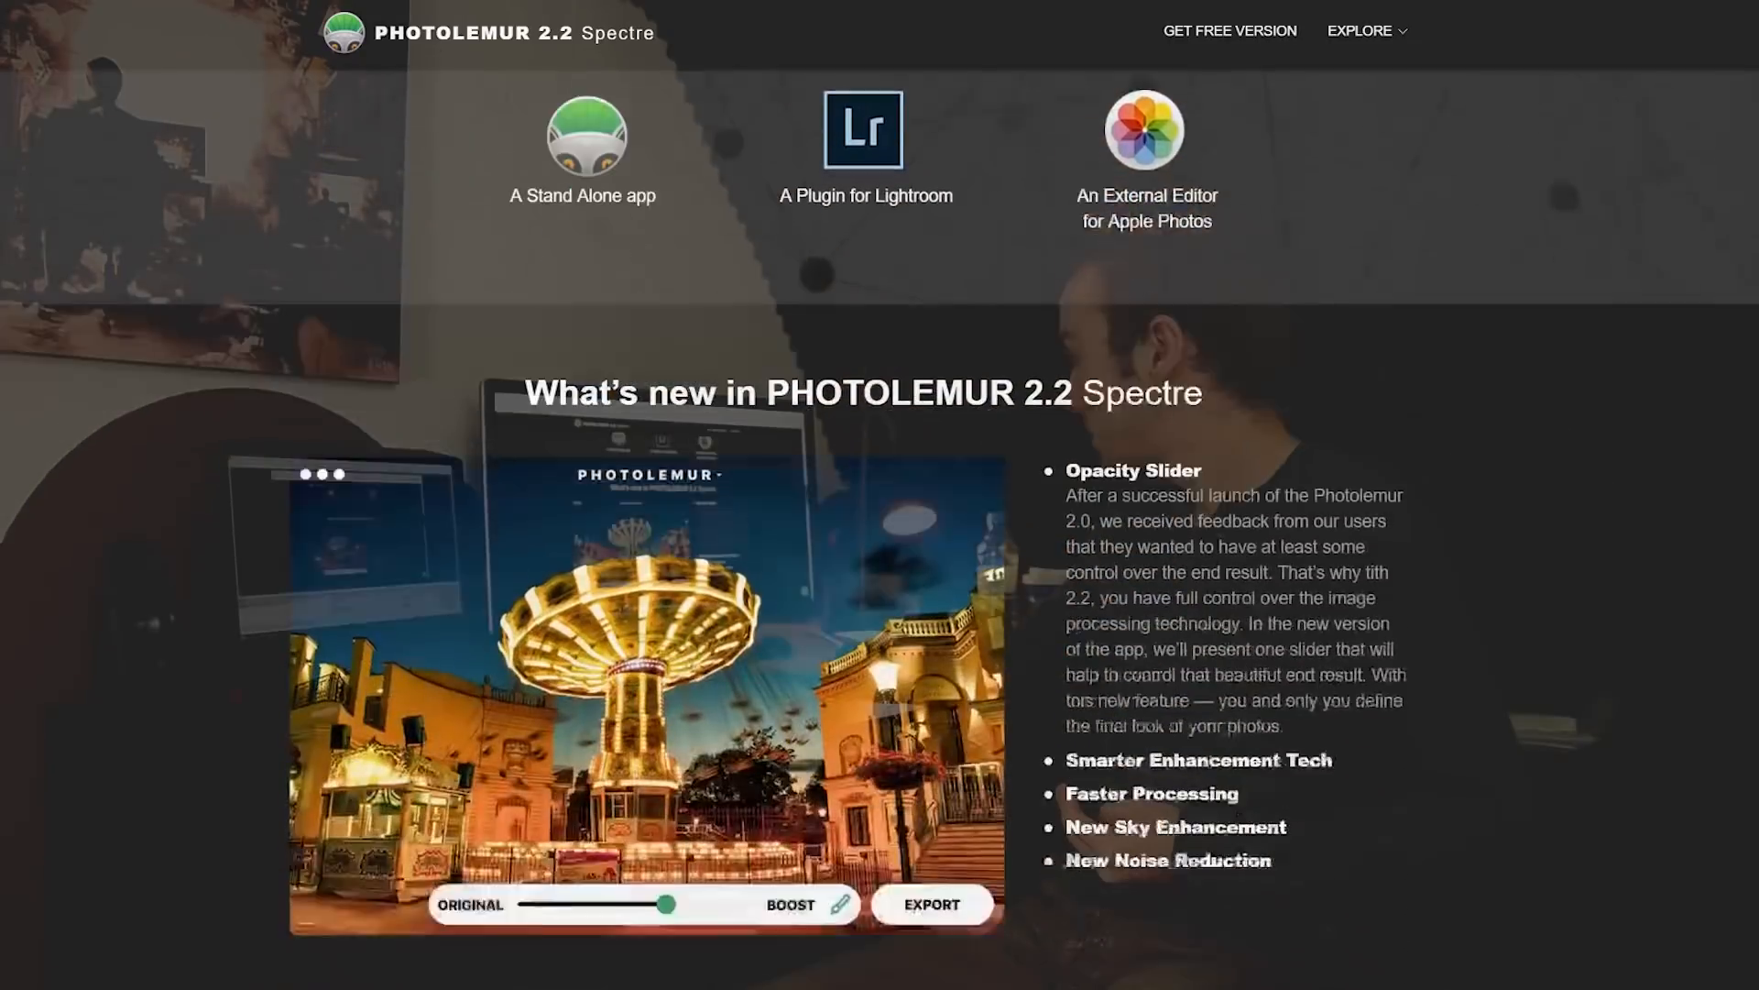
scroll(down, 3)
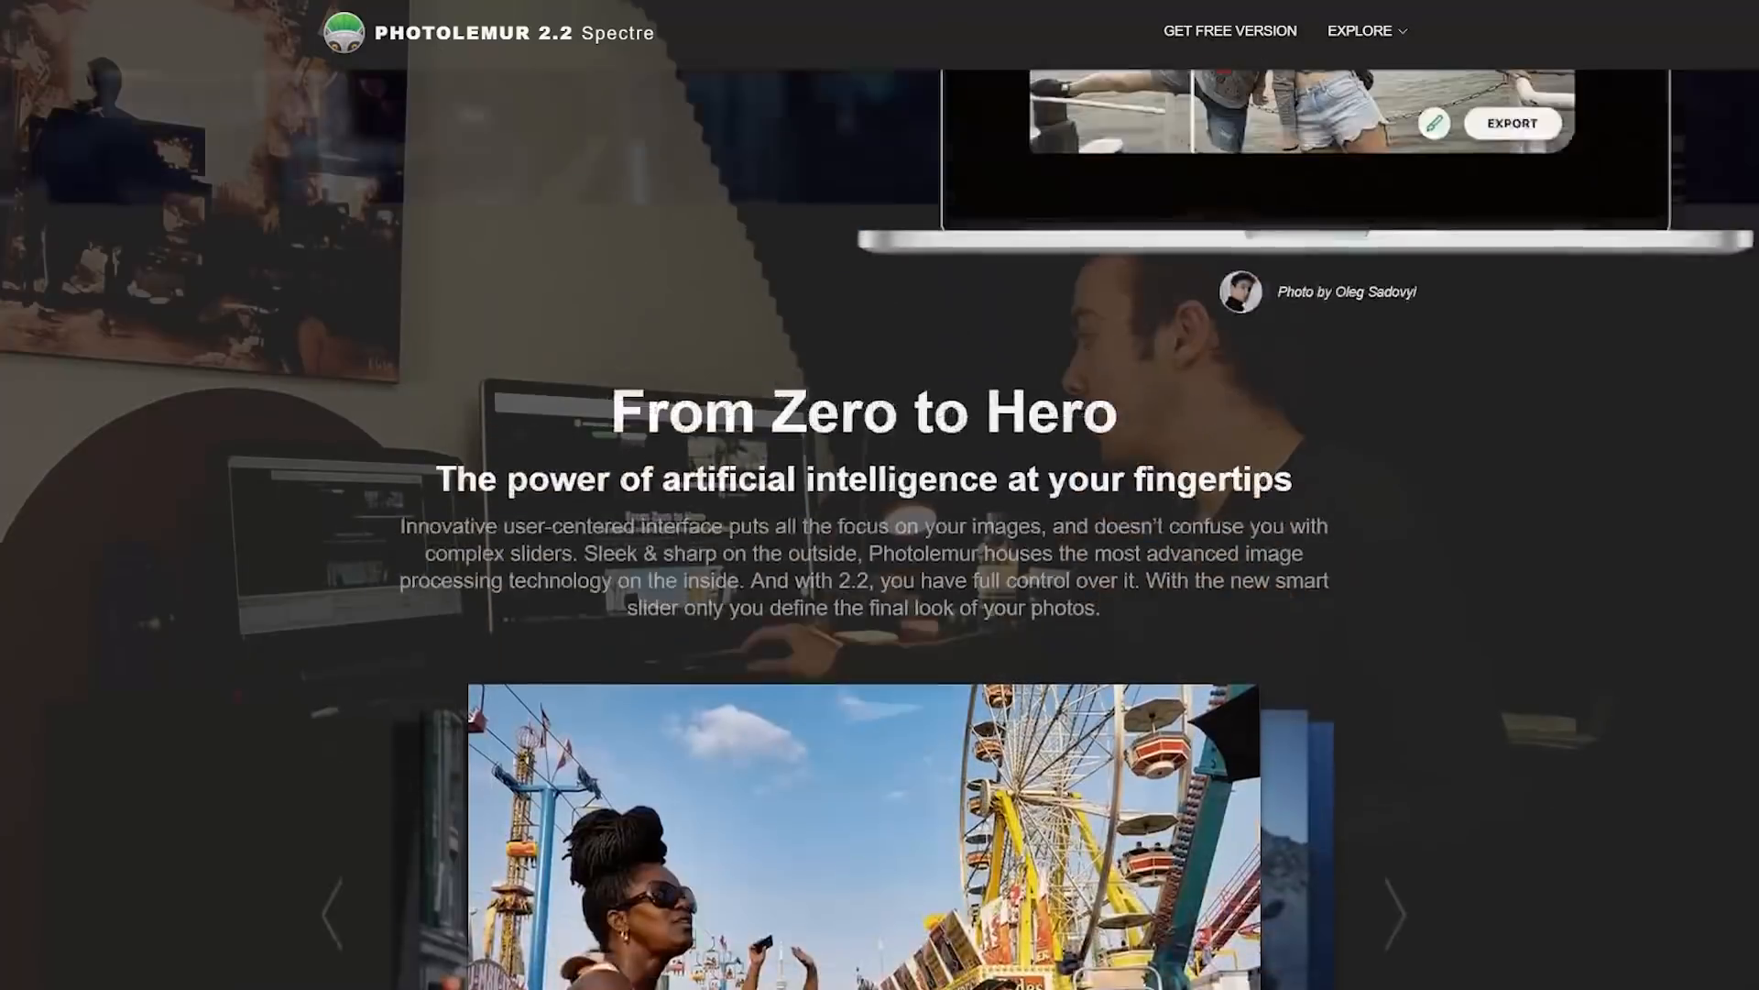
scroll(down, 3)
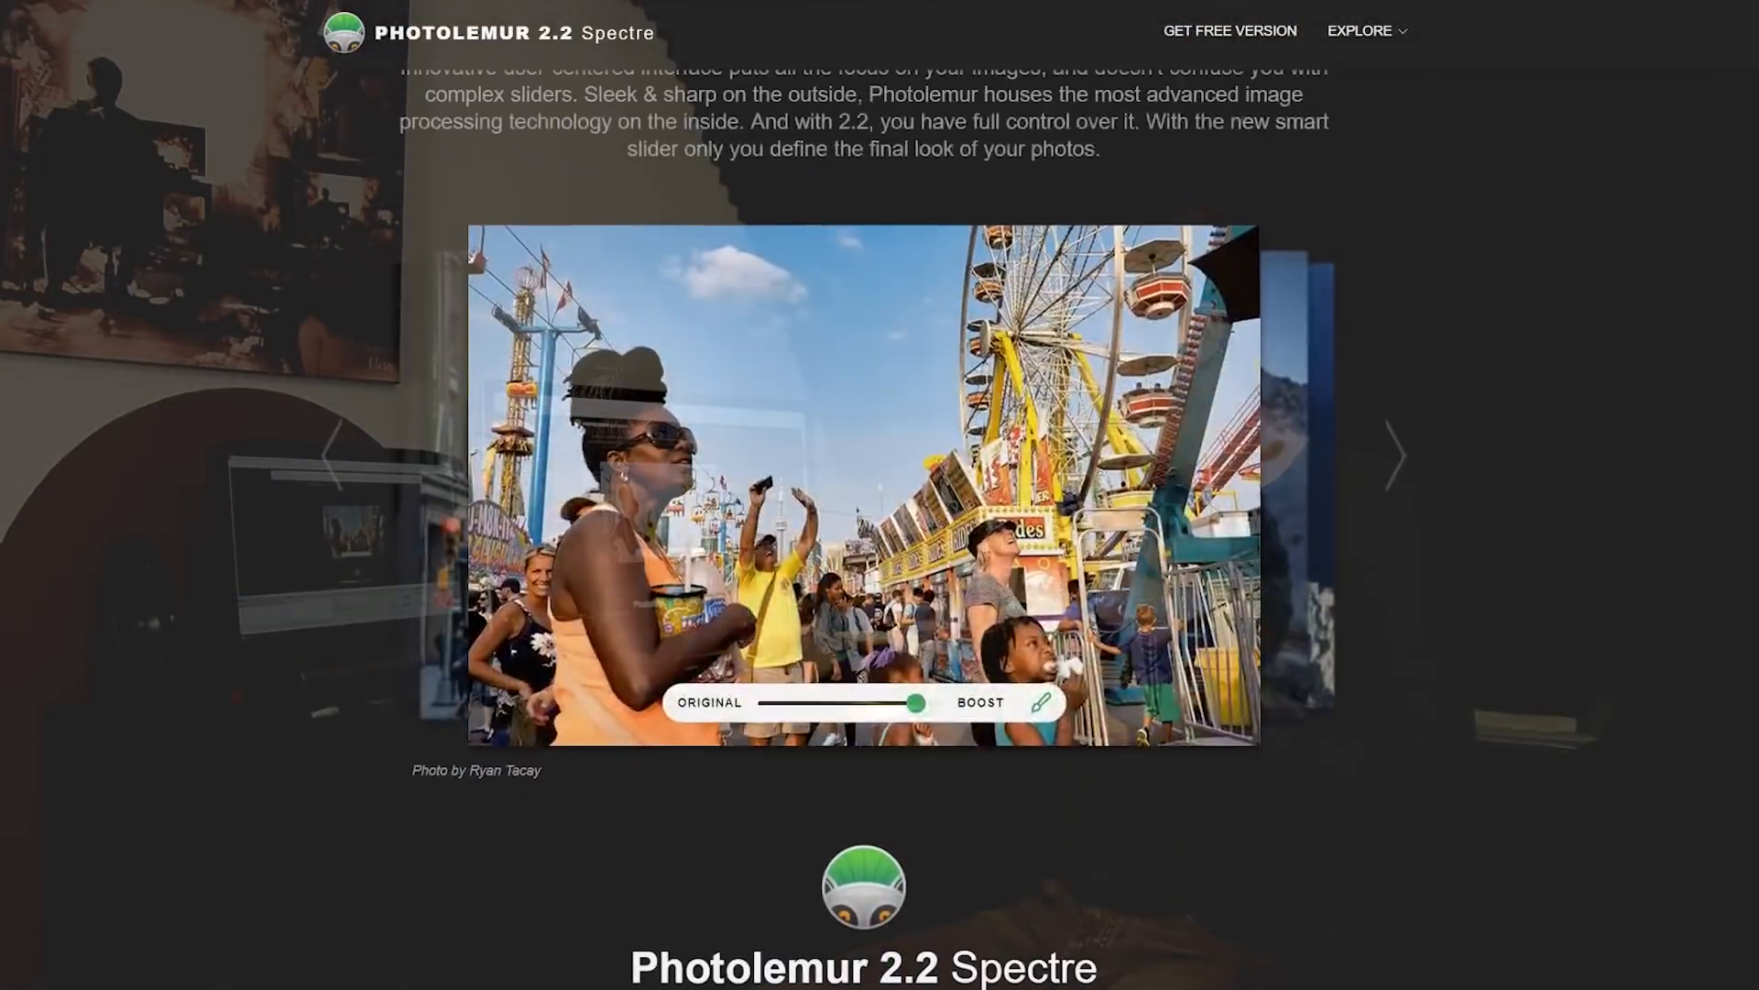